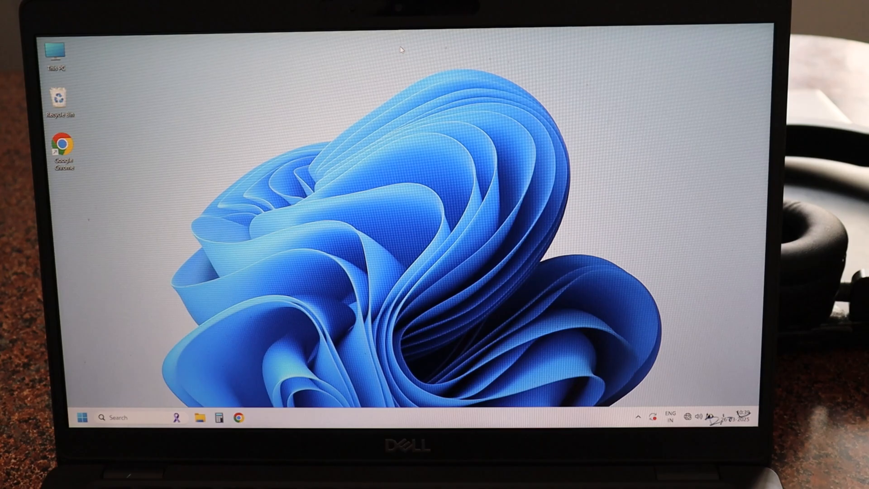
mouse_move(428, 57)
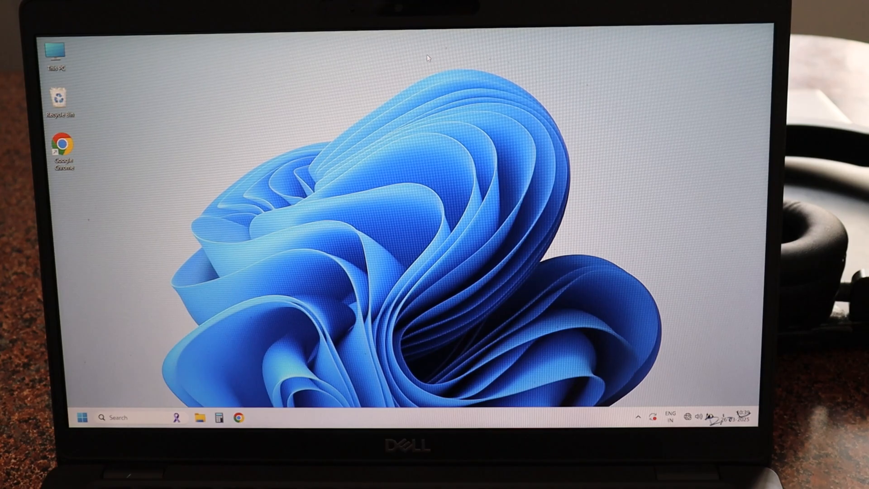
mouse_move(358, 66)
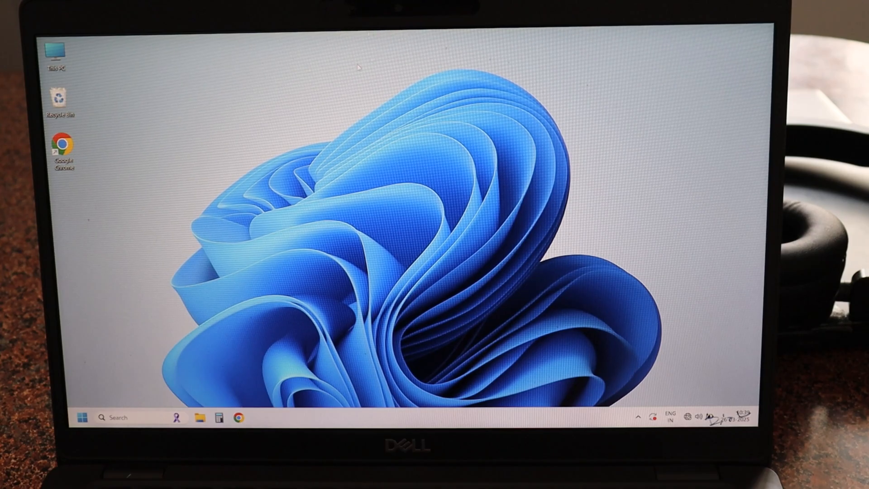
mouse_move(201, 252)
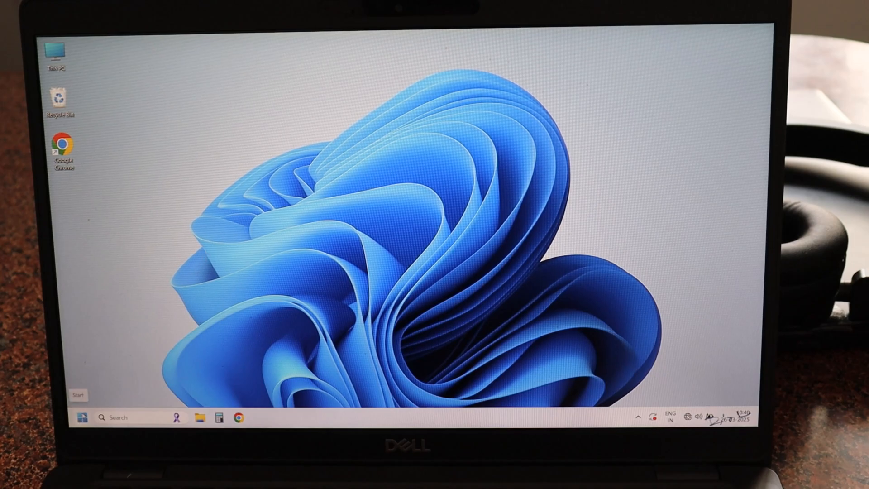
- Navigate via Start to Settings > Accounts > Your info for the signed-in Microsoft account
left_click(82, 417)
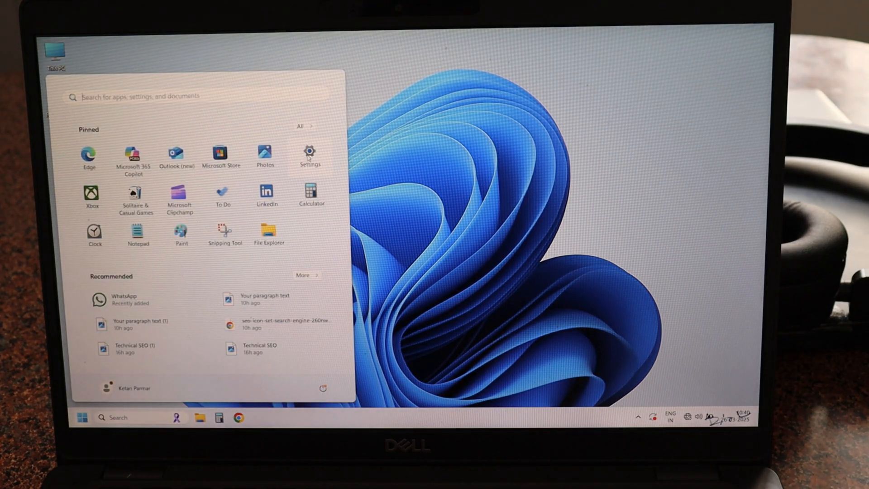
left_click(309, 153)
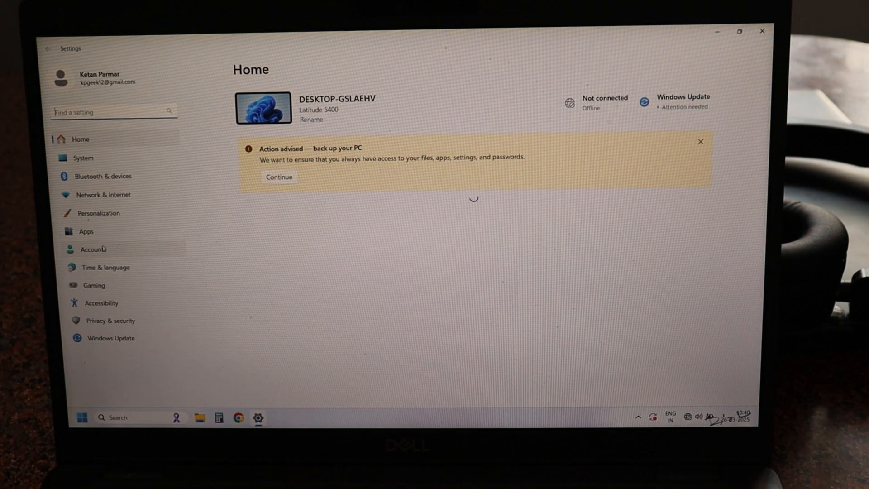
left_click(93, 249)
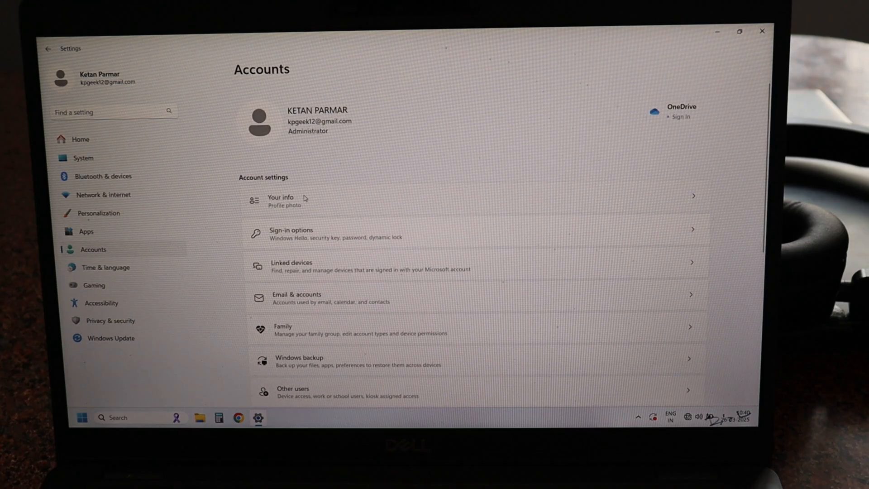
left_click(281, 201)
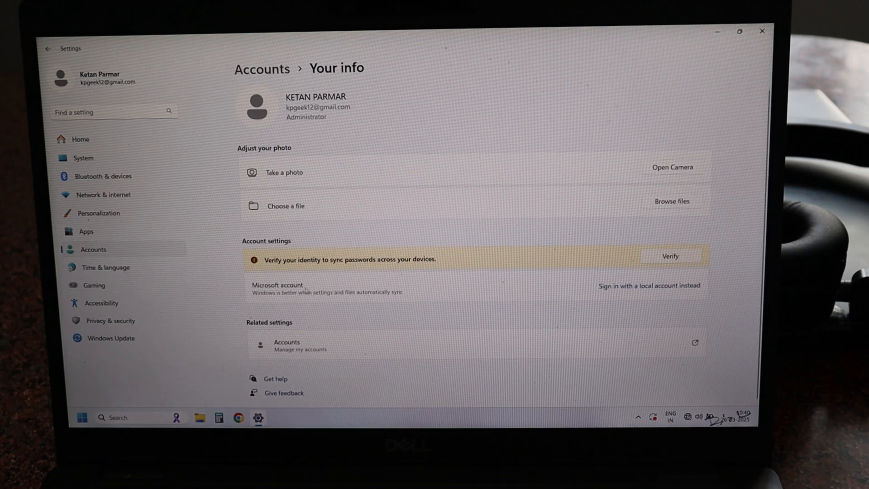
mouse_move(252, 264)
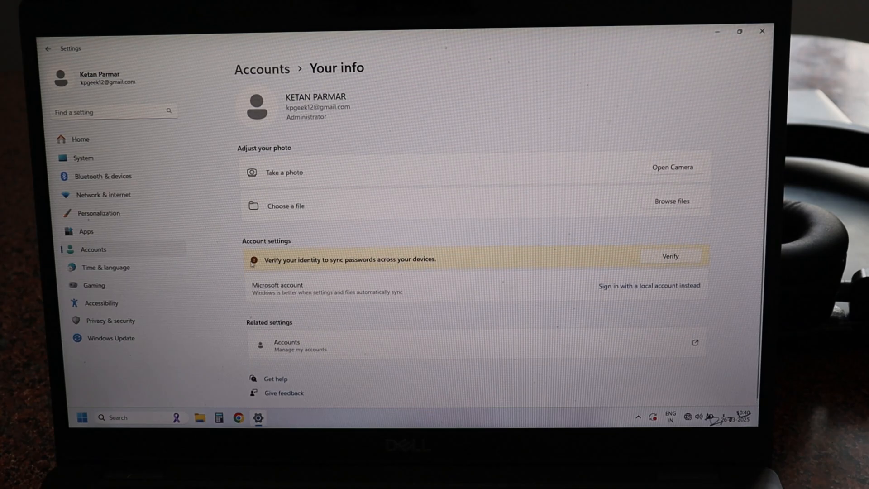
mouse_move(315, 288)
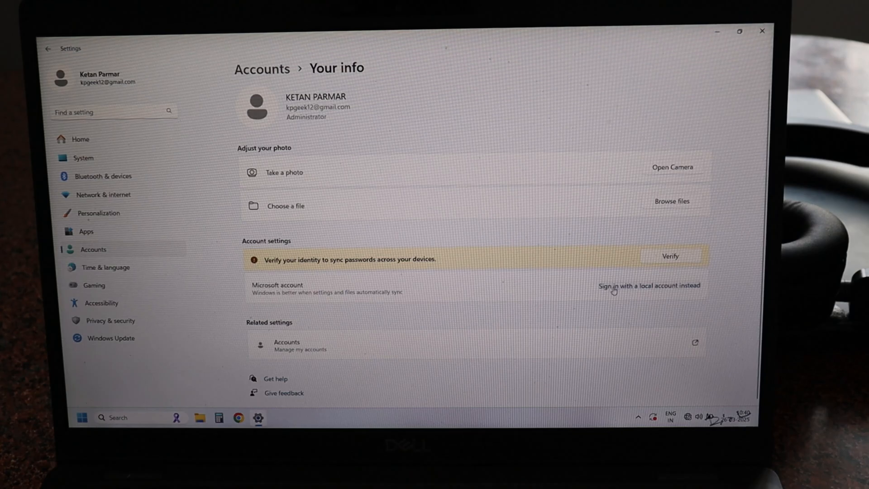
mouse_move(645, 293)
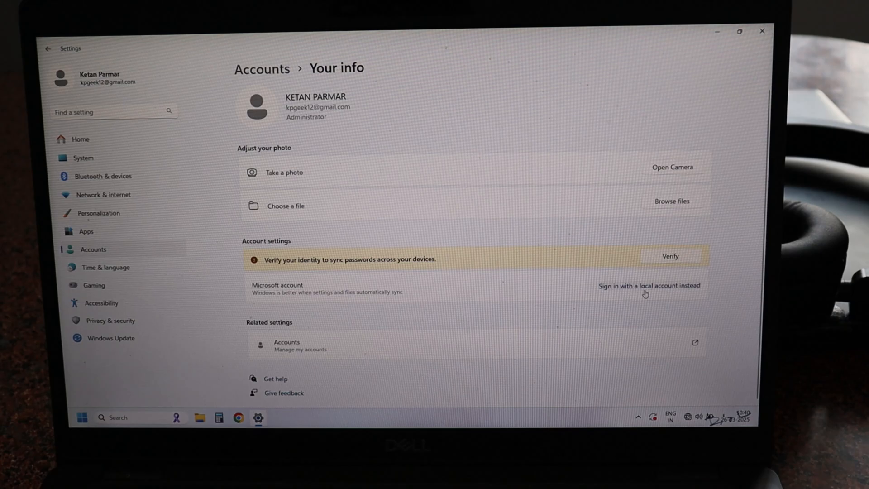
mouse_move(645, 293)
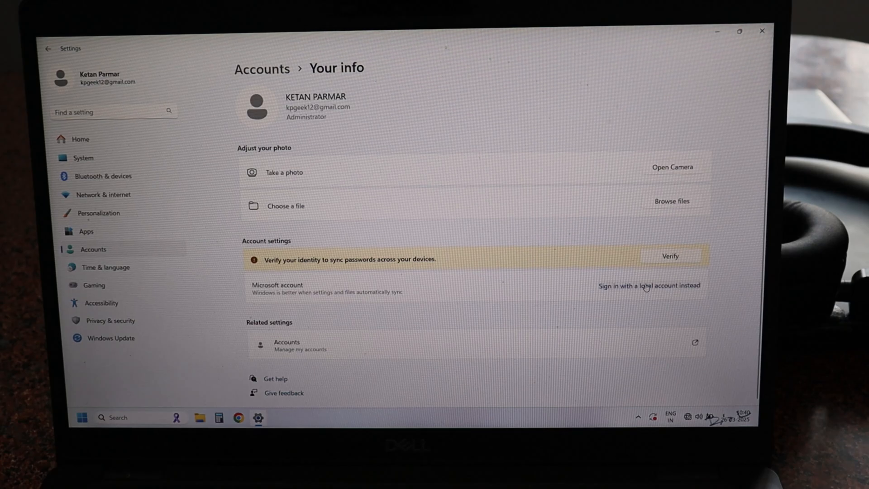
- Choose 'Sign in with a local account instead' and enter the KP Geek credentials, typing 'Ketan'
left_click(648, 285)
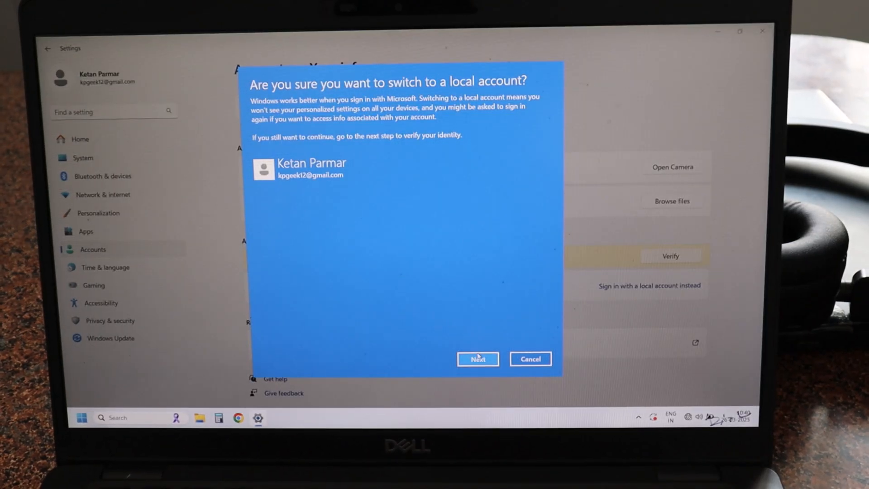
left_click(477, 358)
type("KP Geek")
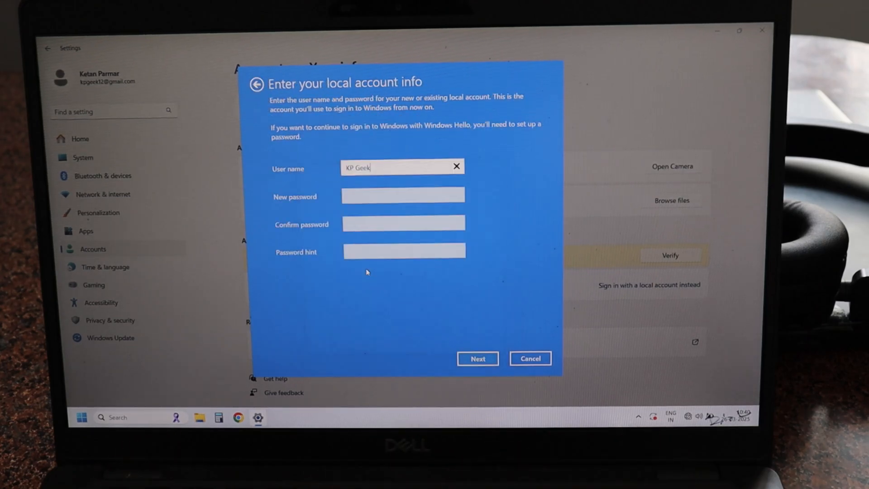
left_click(403, 195)
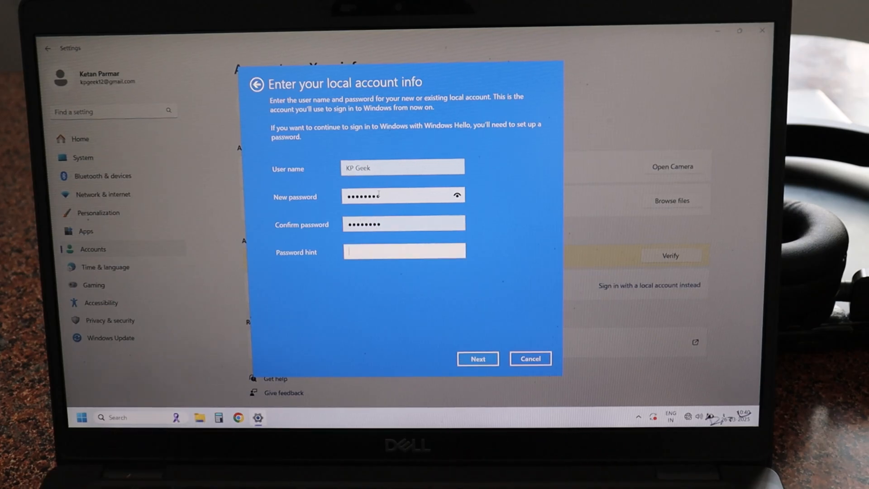
type("Ketan")
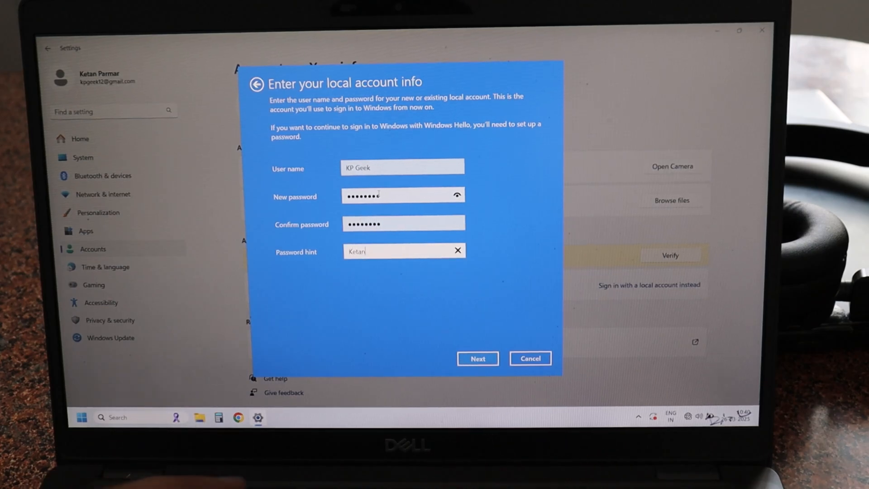
left_click(477, 359)
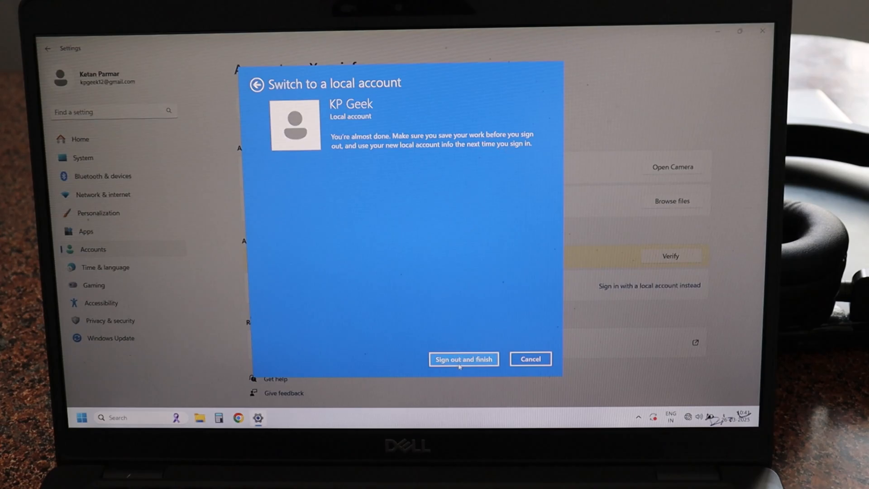
- Confirm 'Sign out and finish' so Windows signs out to complete the switch
left_click(464, 360)
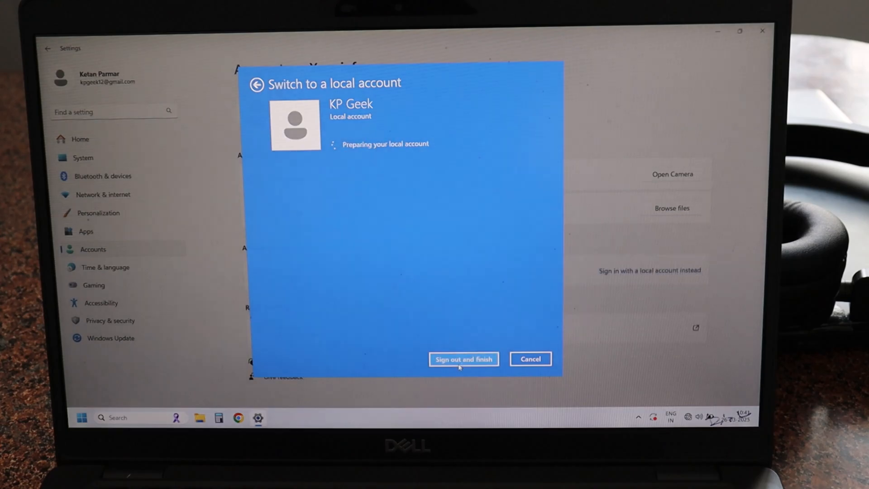
left_click(463, 359)
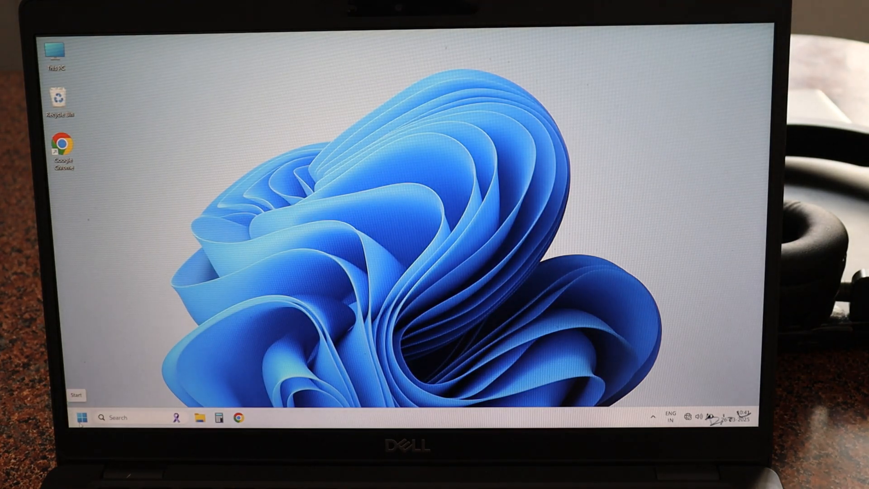
- Reopen Settings > Accounts > Your info to verify it shows KP GEEK, Local Account
left_click(81, 417)
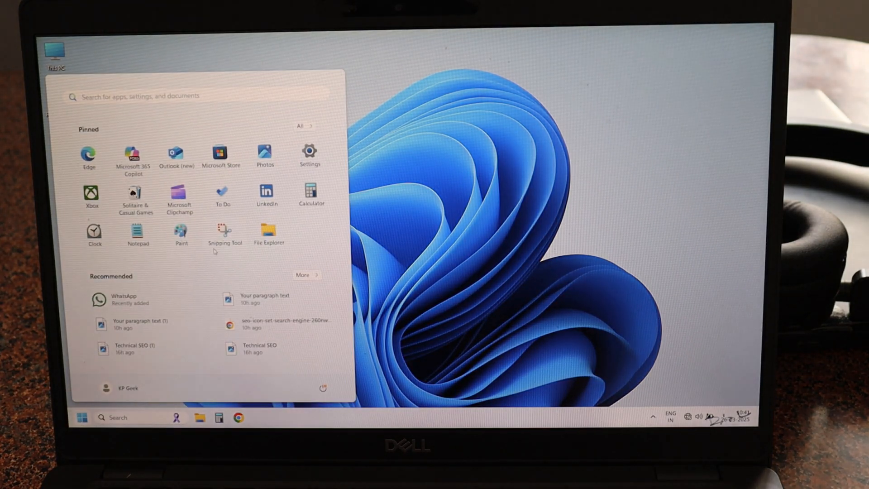
left_click(309, 152)
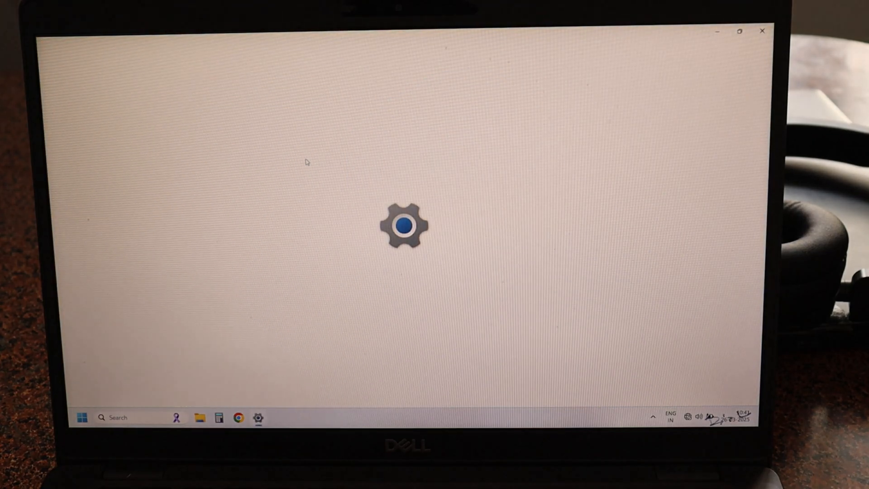
left_click(257, 417)
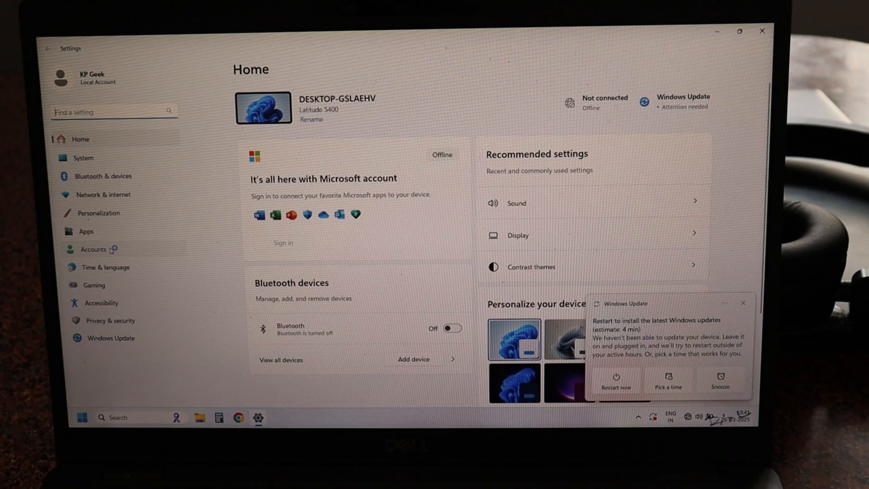
left_click(93, 249)
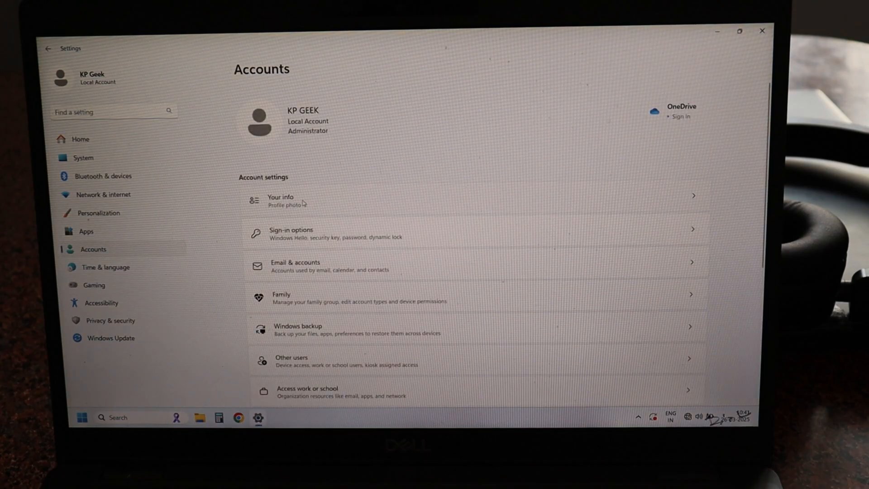
left_click(281, 200)
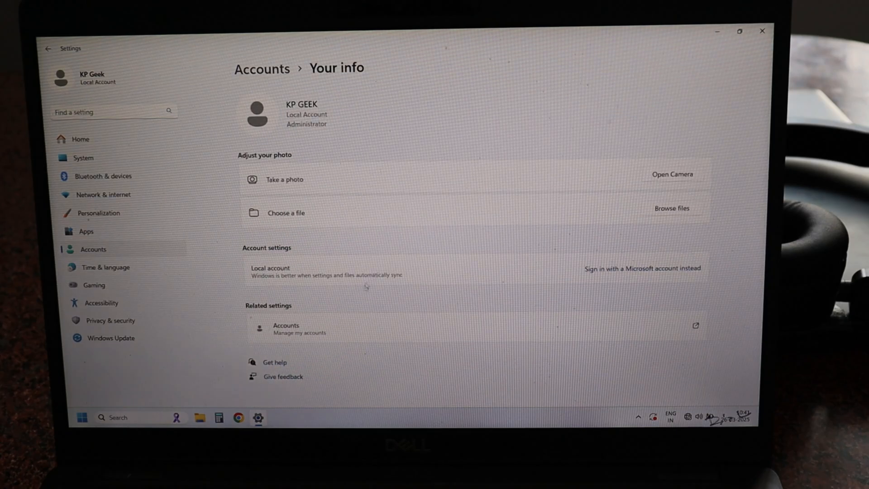
mouse_move(275, 298)
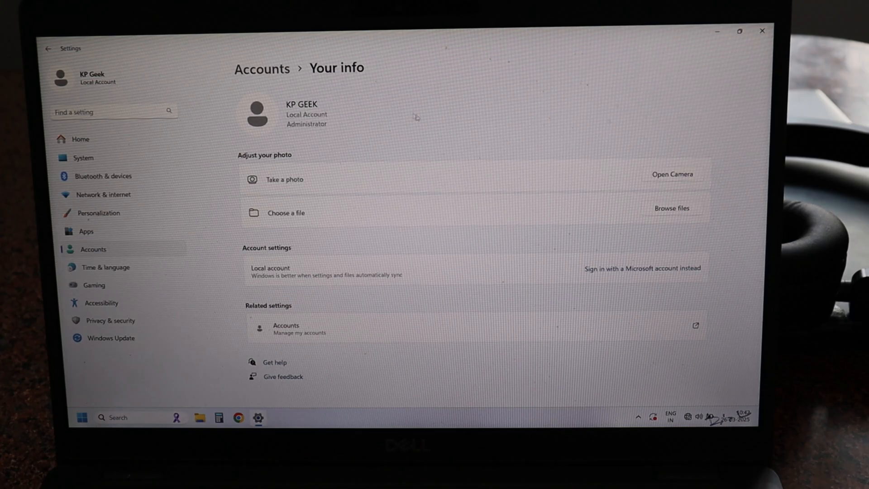
mouse_move(433, 133)
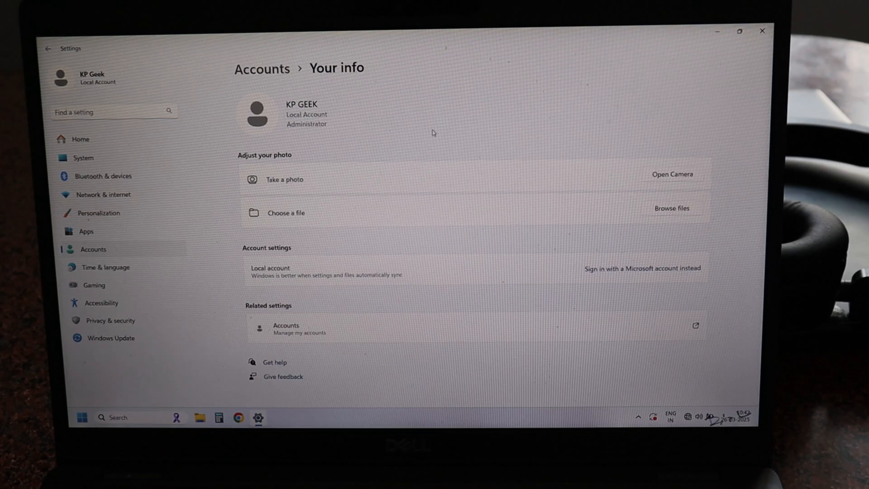